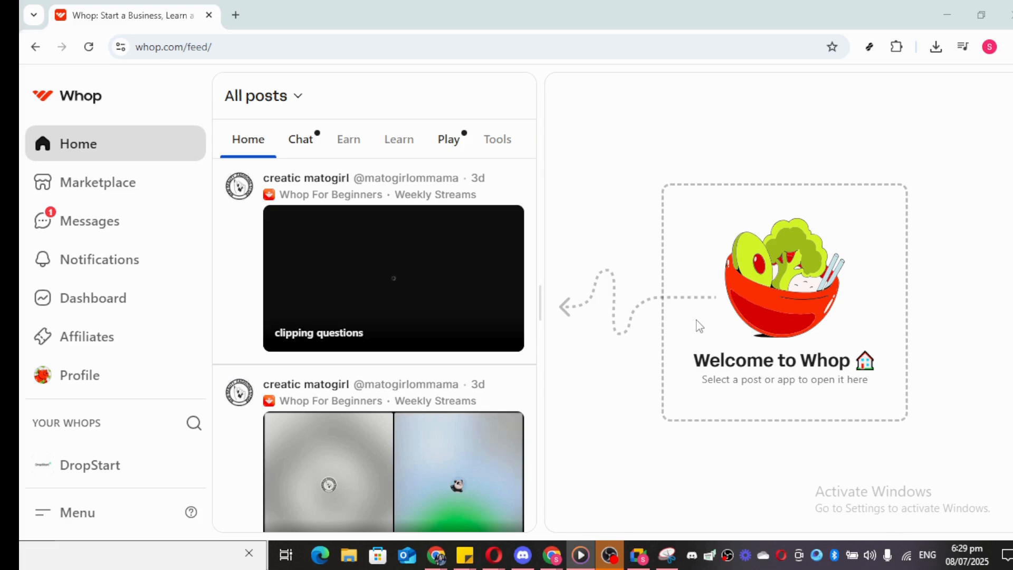
mouse_move(708, 297)
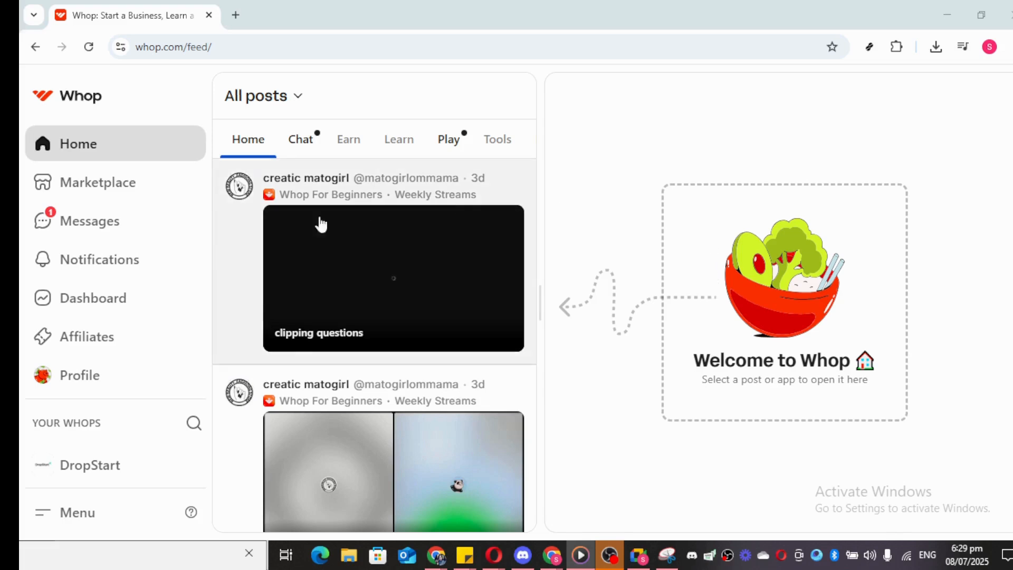
mouse_move(114, 387)
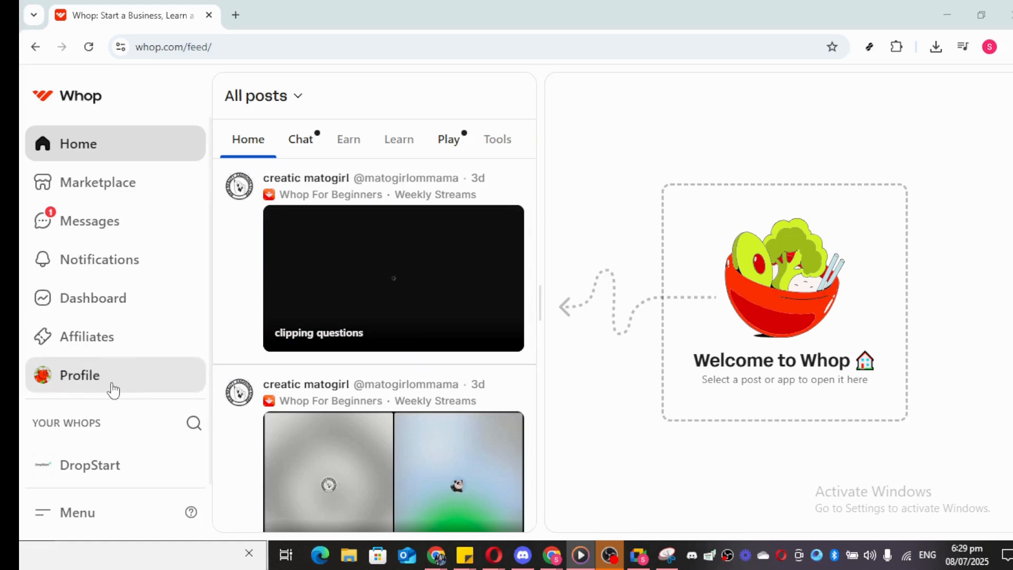
Reach the Connected accounts page from the Profile entry in account settings
click(80, 375)
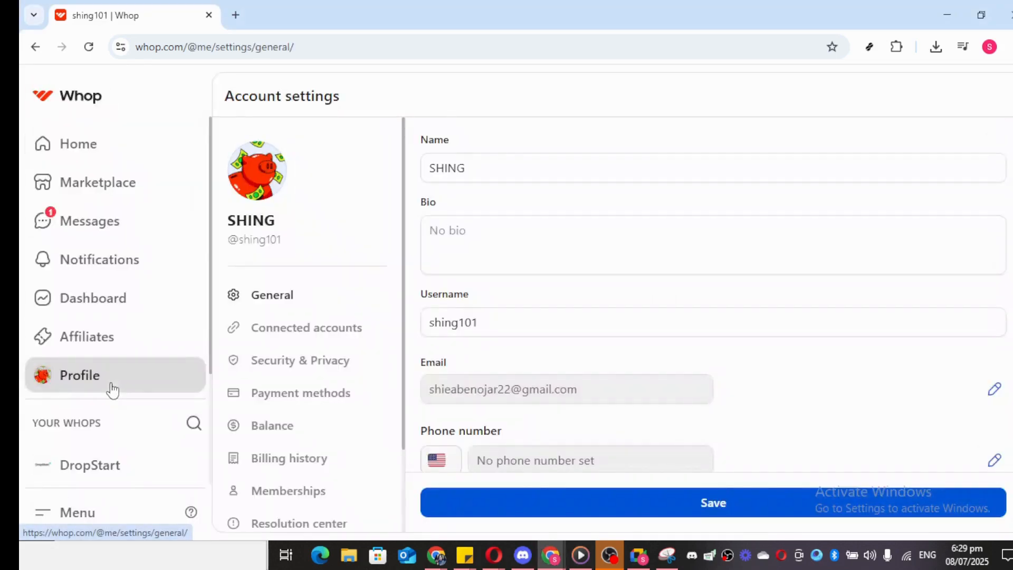
mouse_move(322, 334)
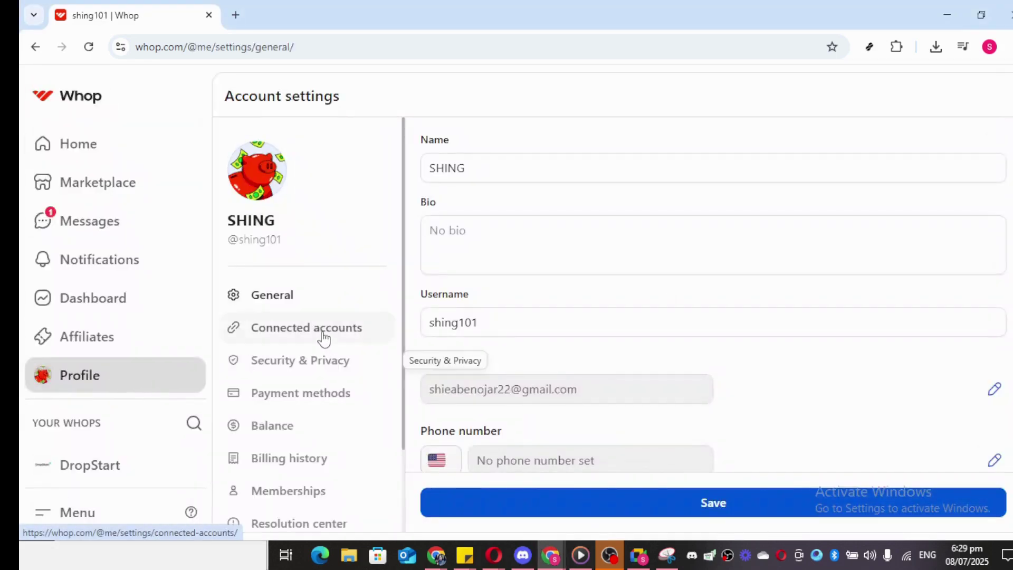
click(306, 328)
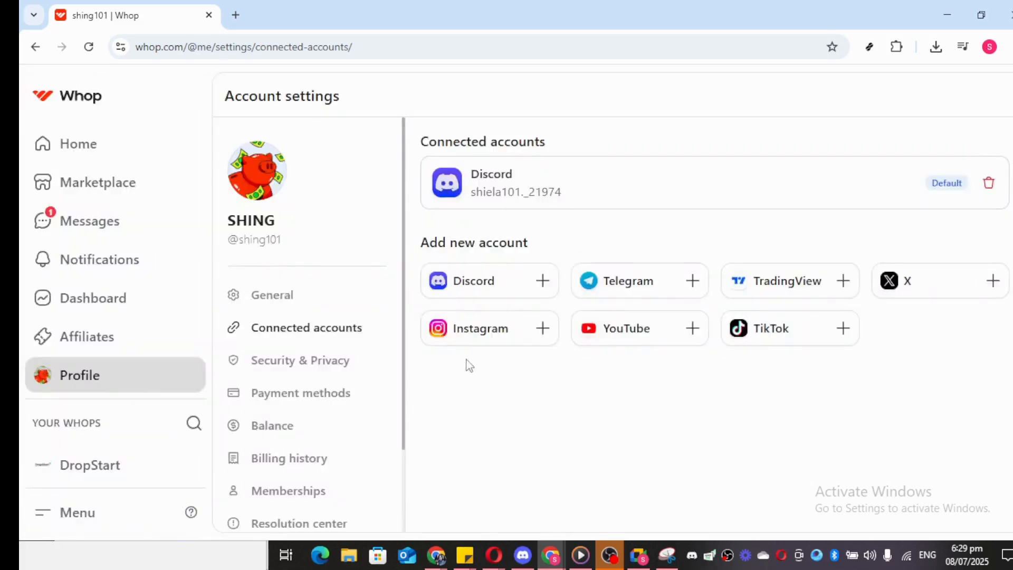
mouse_move(474, 332)
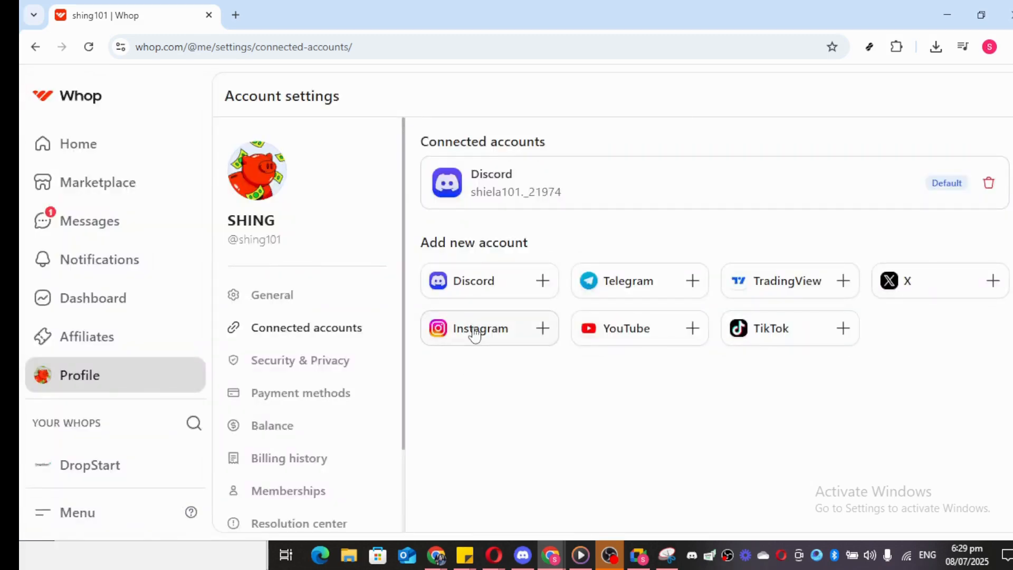
Add an Instagram account and submit its profile URL to get a verification code
click(489, 329)
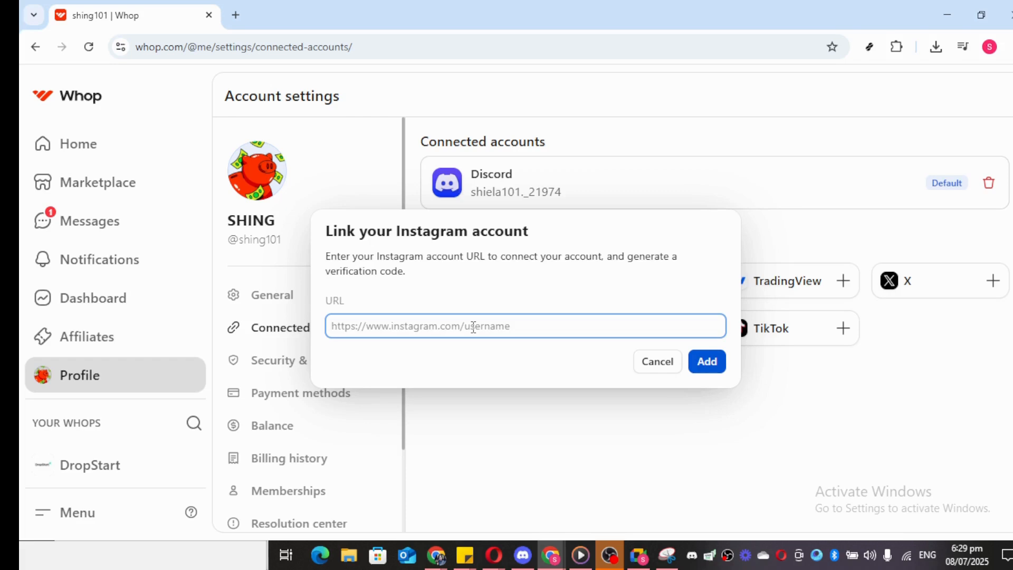
mouse_move(729, 411)
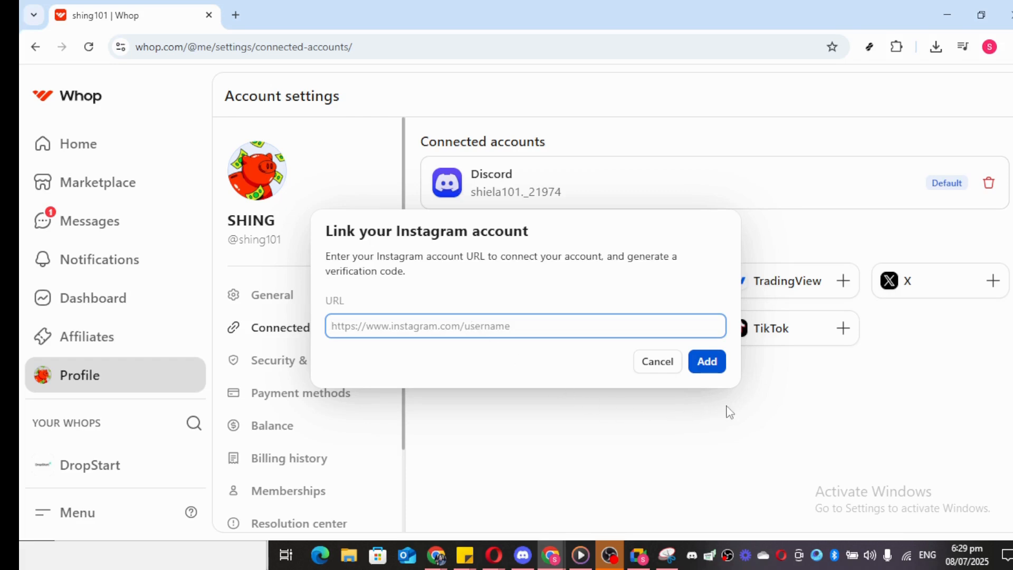
mouse_move(729, 407)
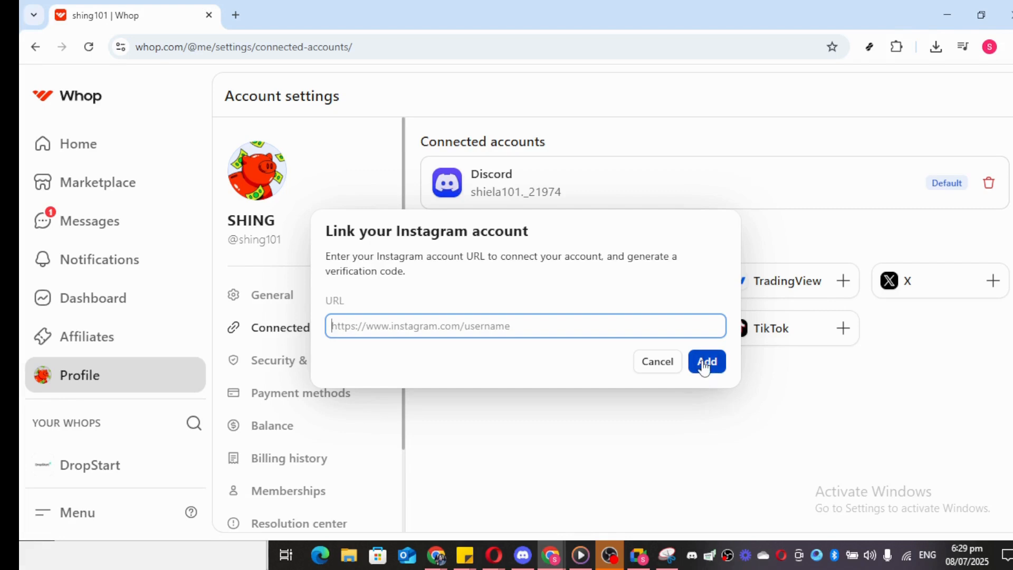
click(707, 361)
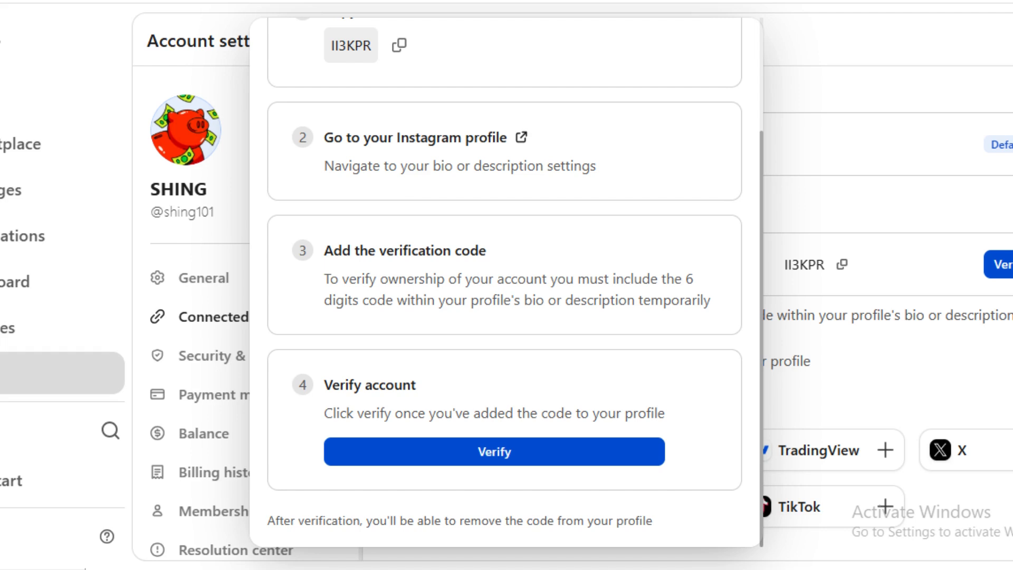
Verify Instagram ownership so it appears beneath Discord in connected accounts
click(494, 451)
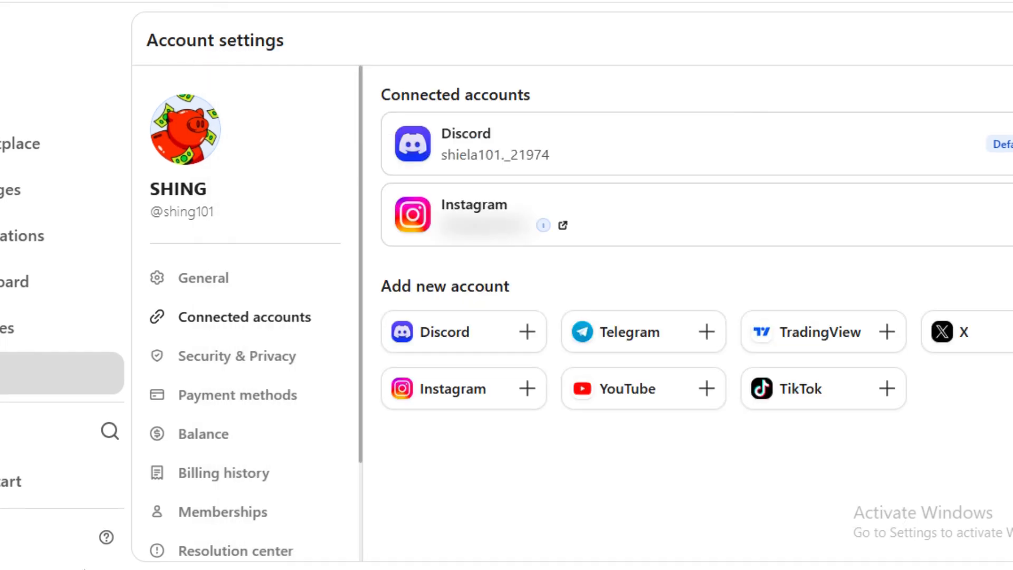